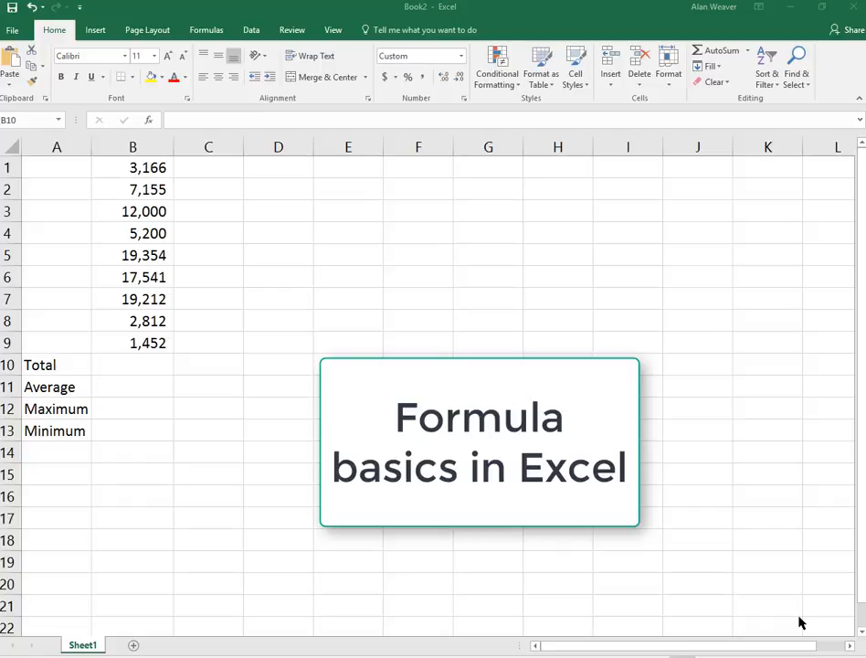
pyautogui.moveTo(654, 566)
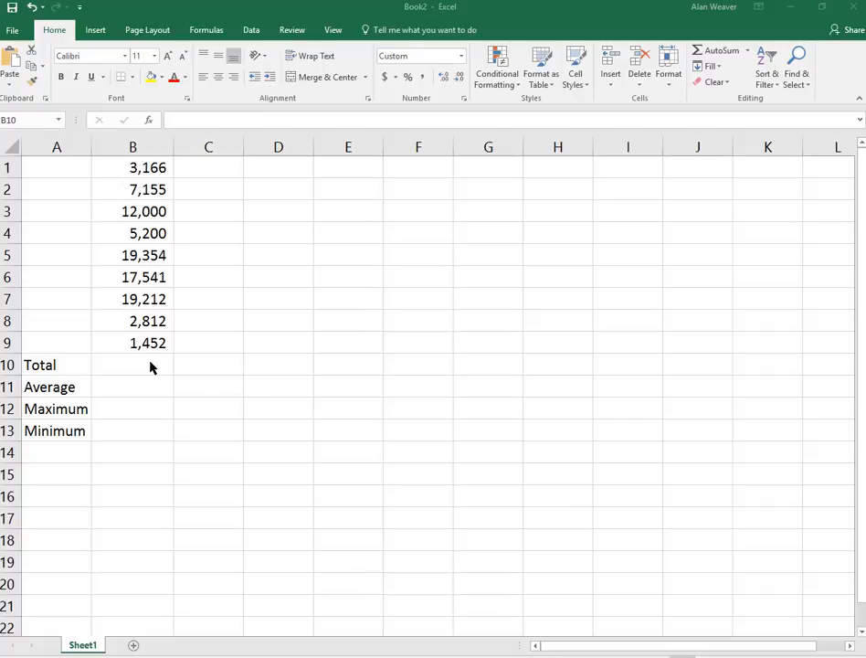
# Insert =SUM(B1:B9) in B10 with AutoSum, giving the total 87,892
pyautogui.click(131, 365)
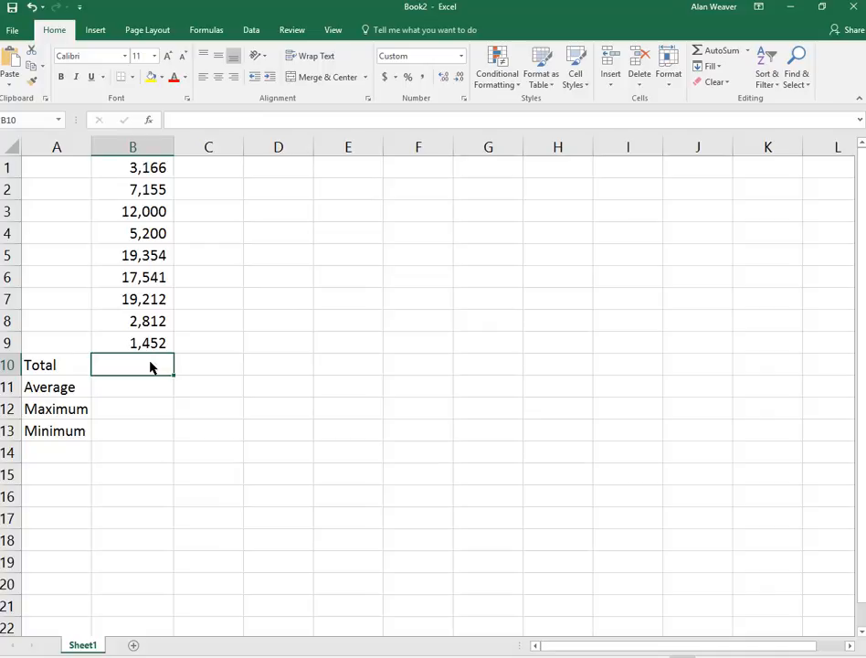
pyautogui.moveTo(716, 281)
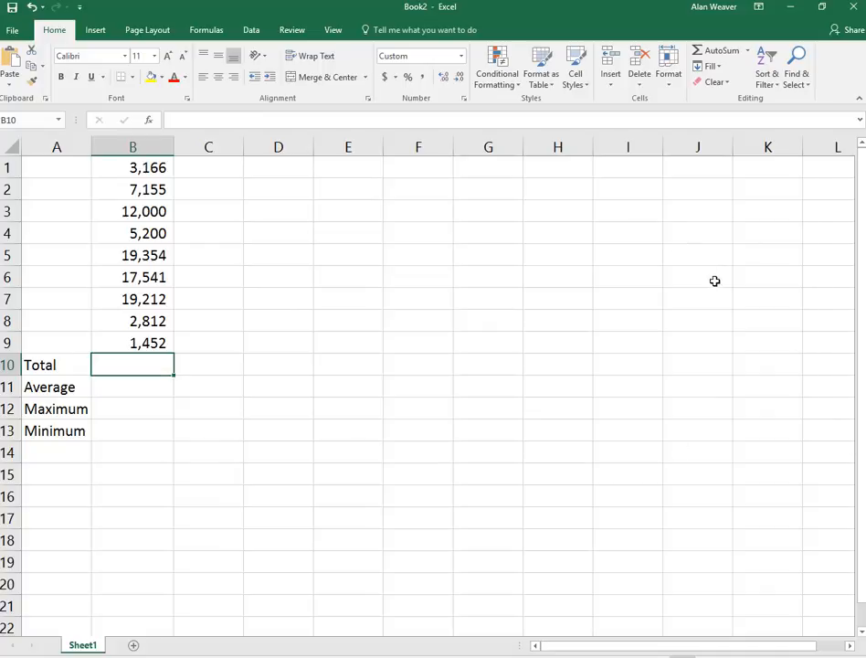
pyautogui.moveTo(694, 226)
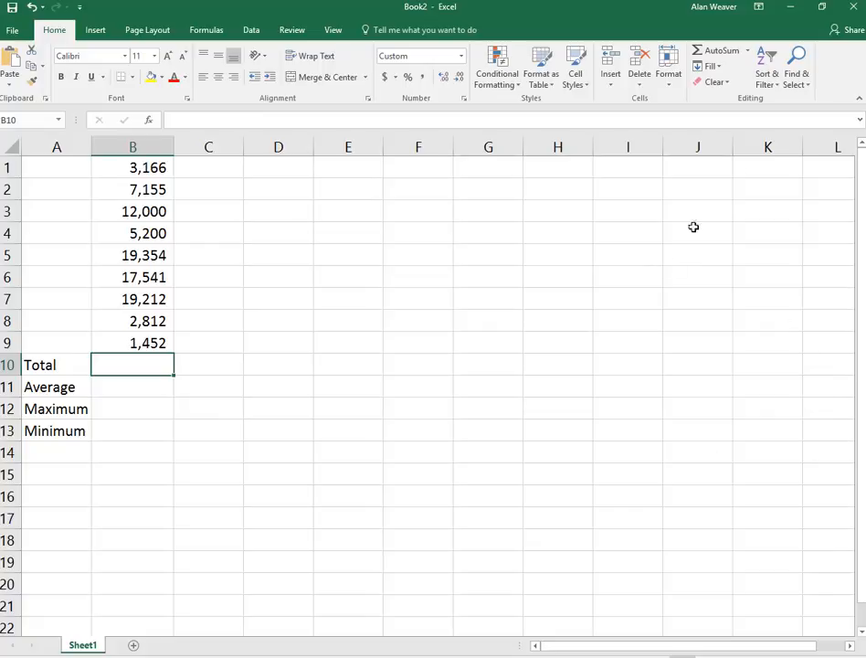
pyautogui.click(720, 51)
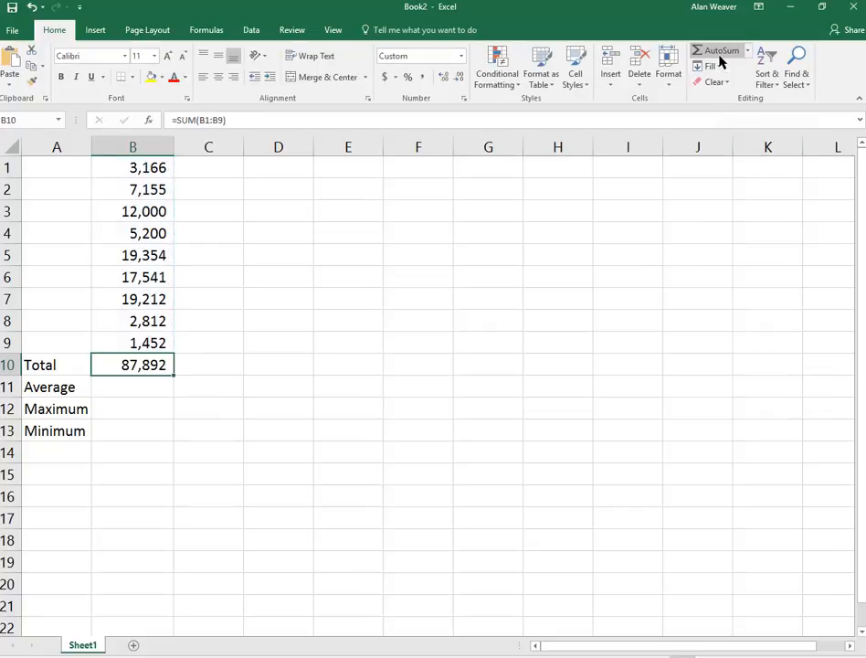
pyautogui.moveTo(149, 197)
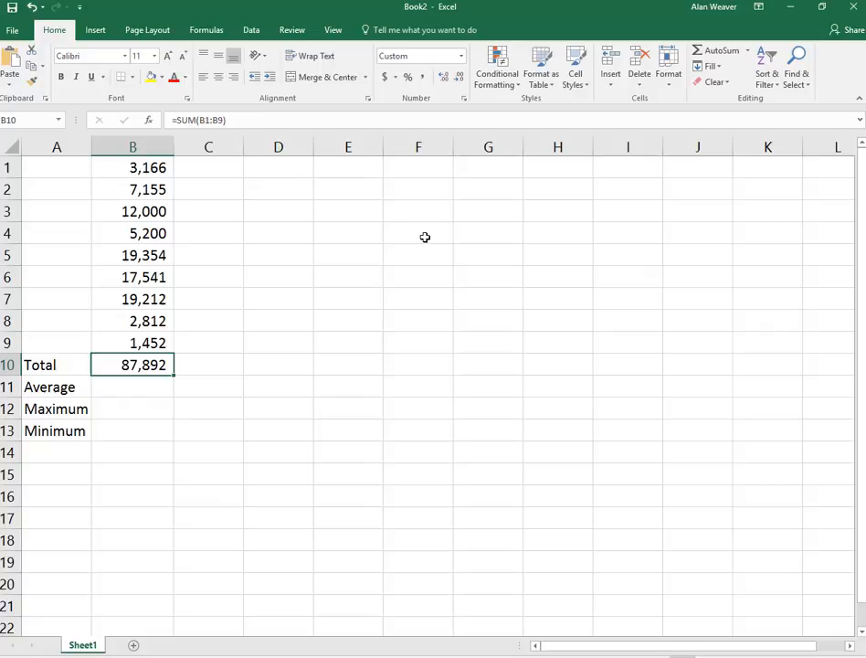
pyautogui.moveTo(519, 610)
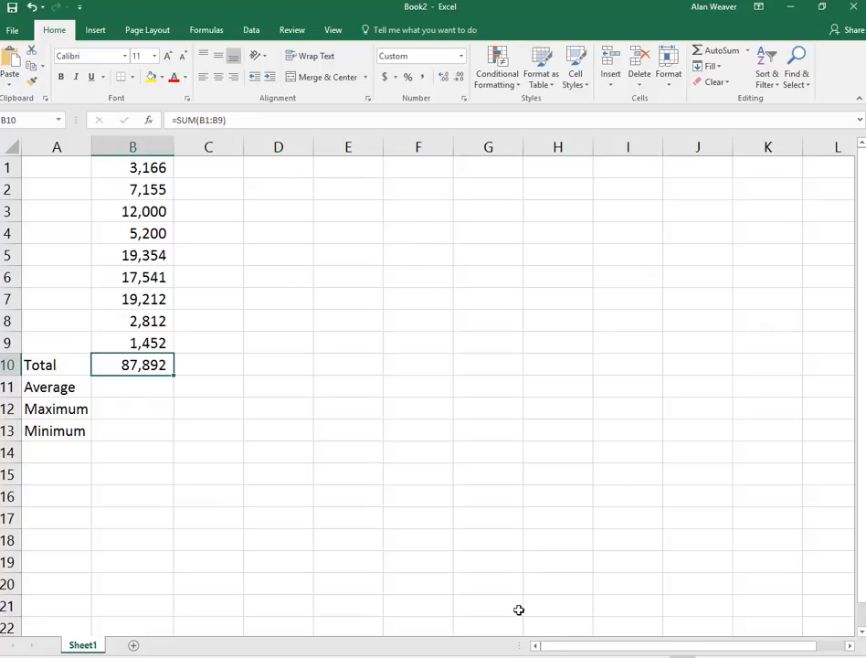
pyautogui.moveTo(395, 488)
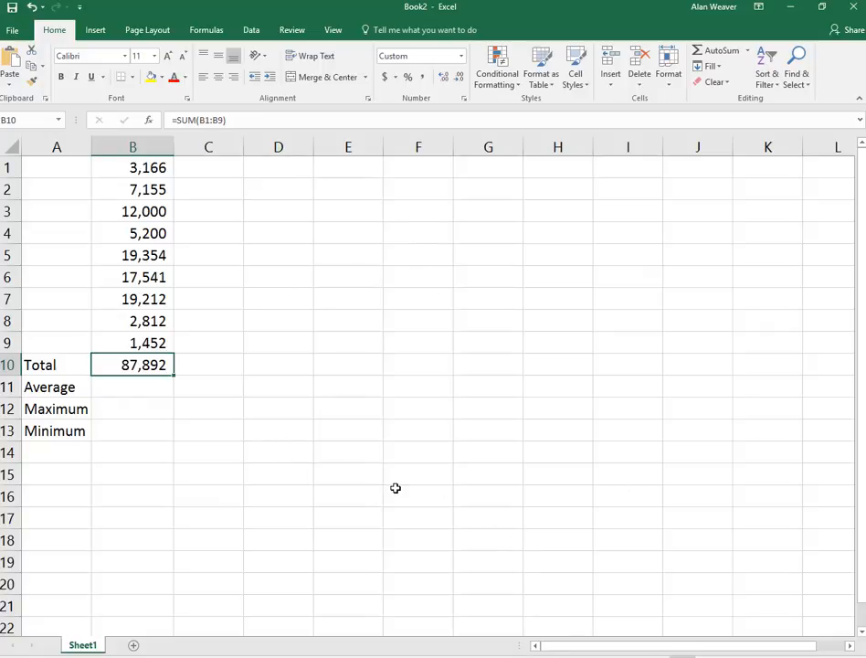
# Insert an AVERAGE formula in B11 and extend its range to all nine numbers B1:B9
pyautogui.click(132, 387)
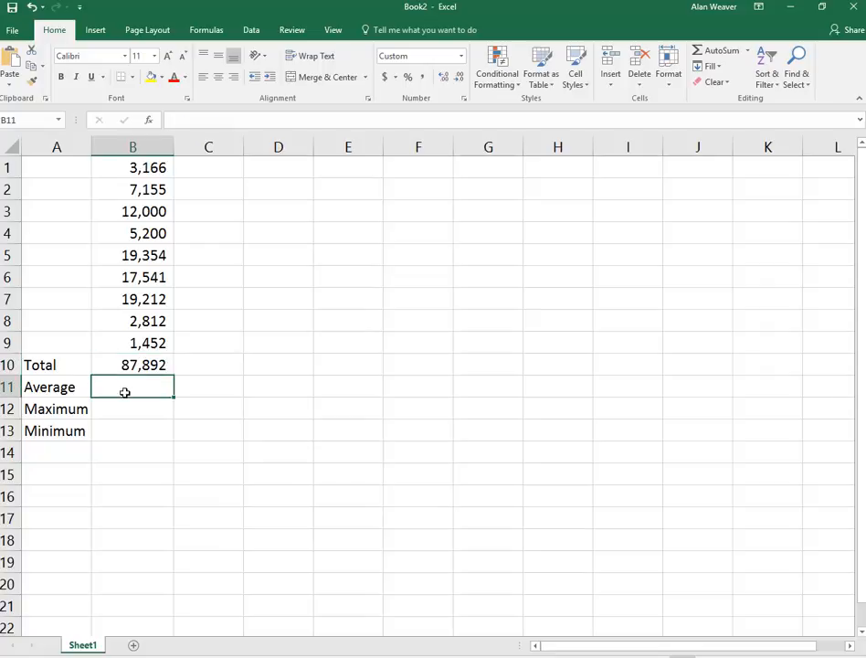
pyautogui.moveTo(125, 400)
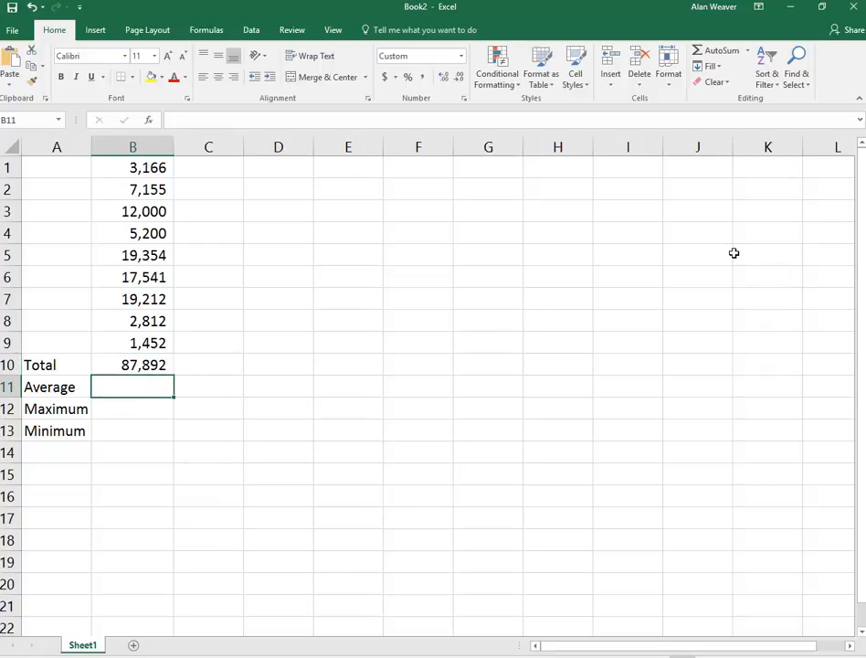
pyautogui.click(745, 51)
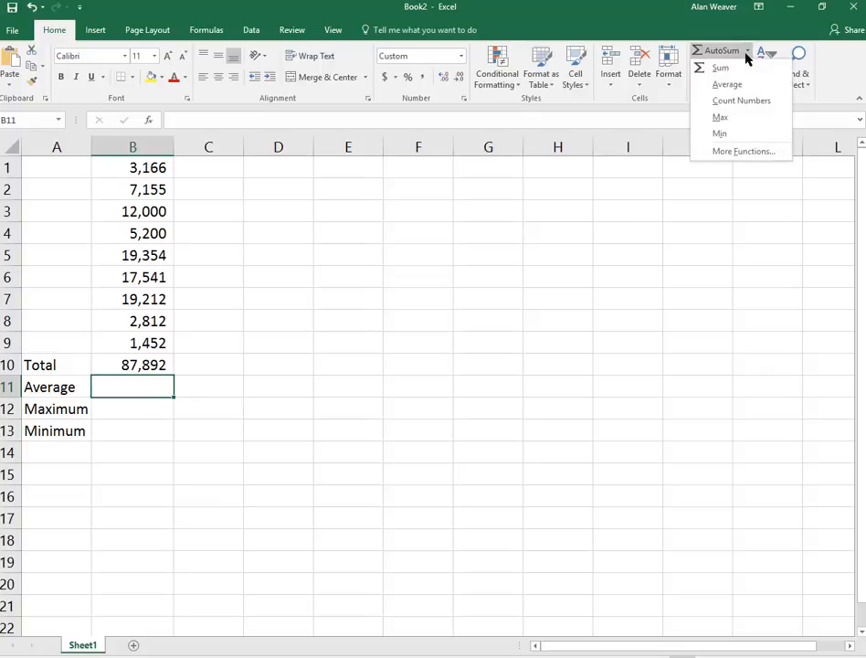
pyautogui.click(727, 84)
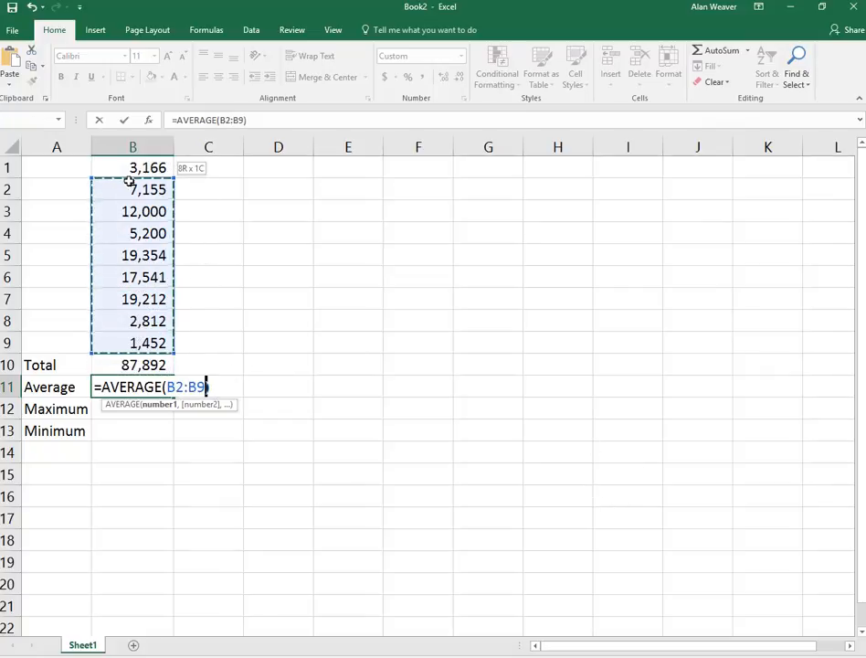
pyautogui.click(133, 168)
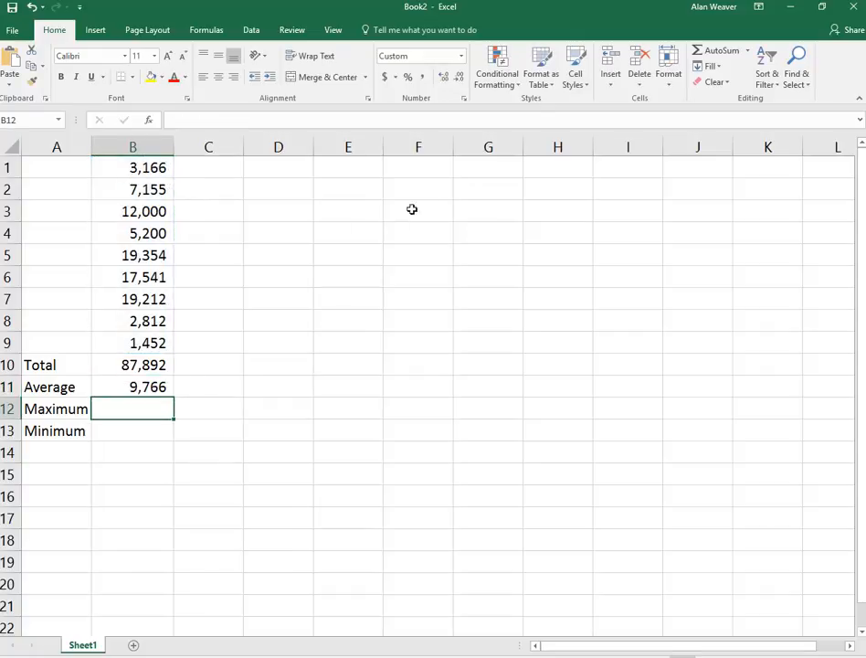
pyautogui.moveTo(745, 51)
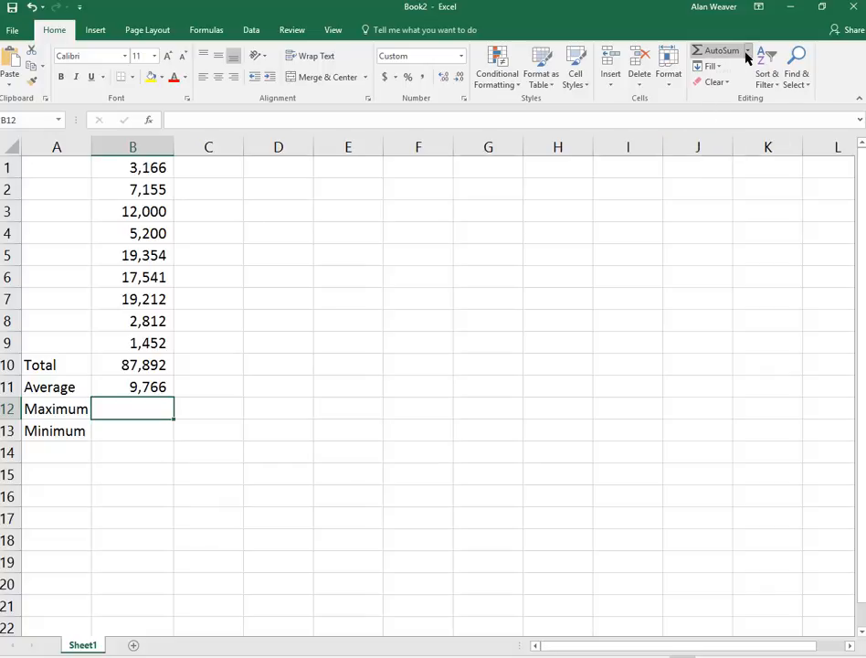
# Insert a MAX formula over B1:B9 in B12, giving the largest value 19,354
pyautogui.click(745, 51)
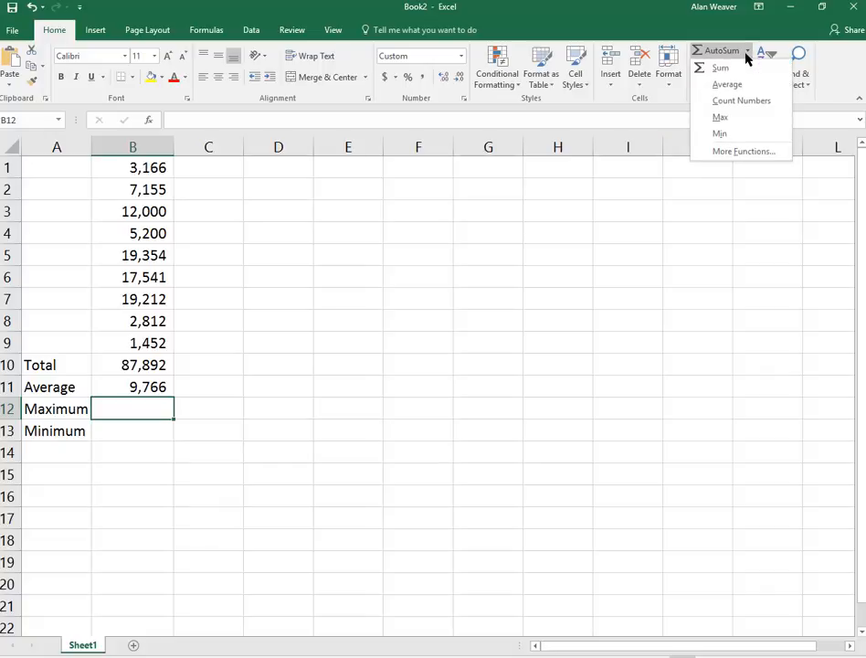
pyautogui.click(719, 117)
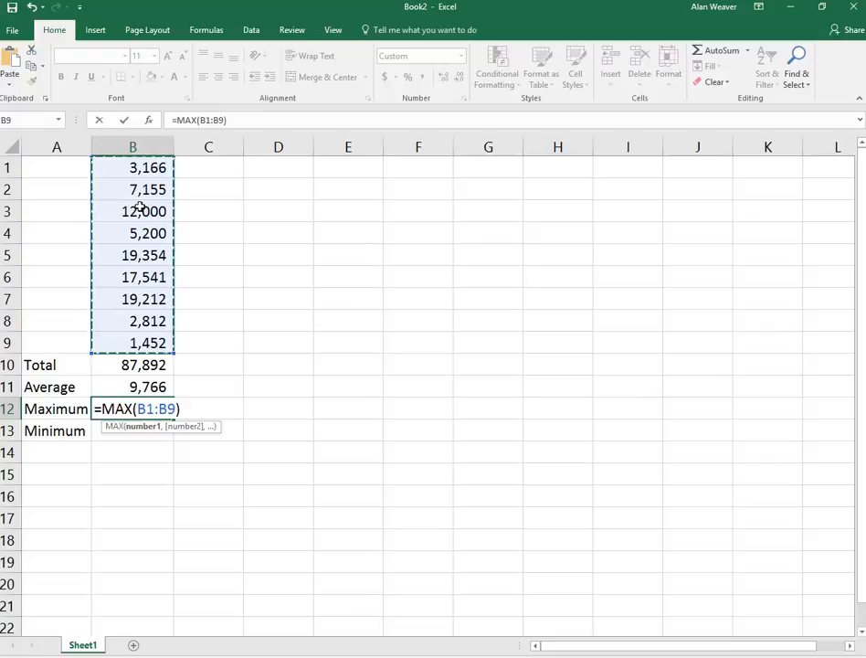
pyautogui.press('Enter')
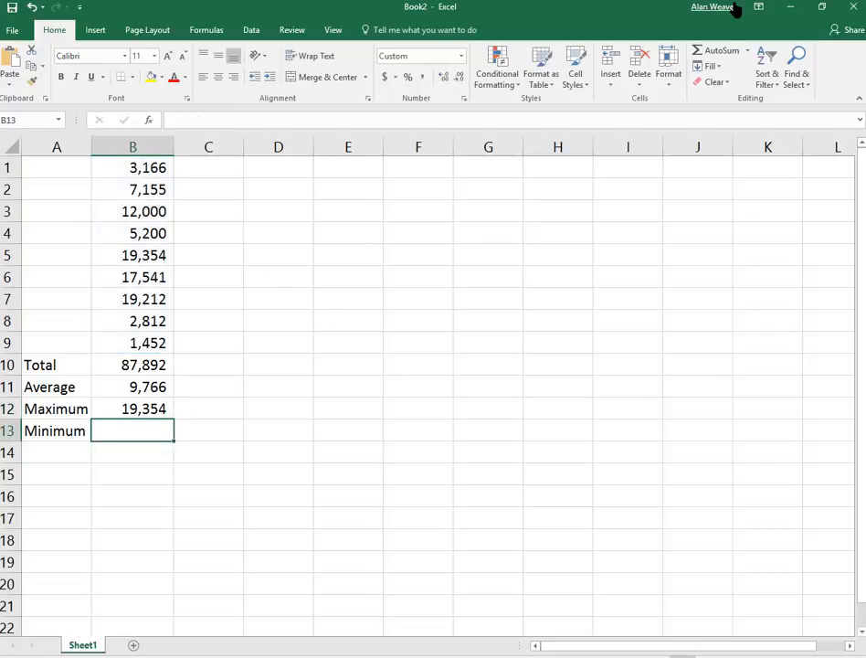
pyautogui.moveTo(146, 441)
pyautogui.write('=MIN(B1:B9)')
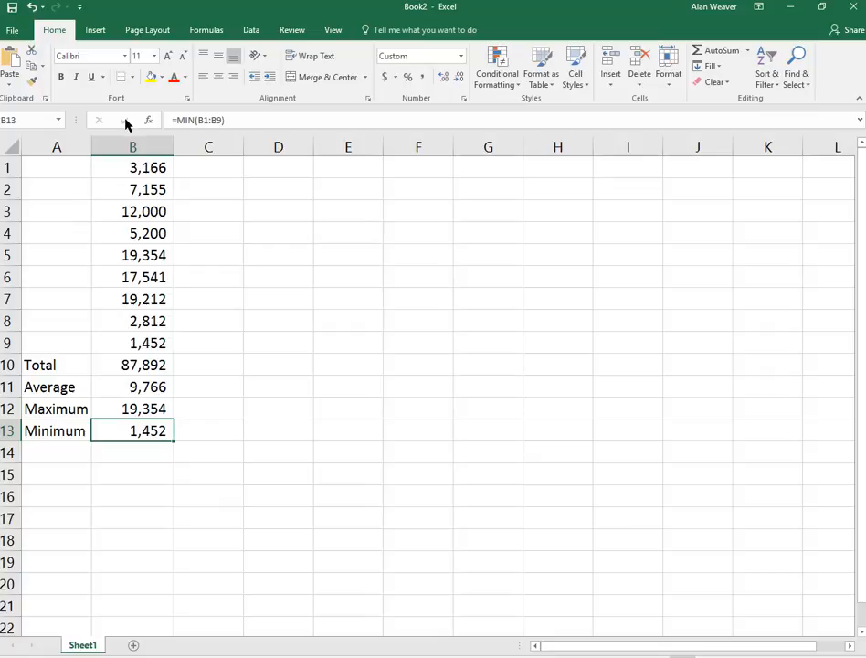
# Select the Total cell B10 to review its SUM formula
pyautogui.click(132, 365)
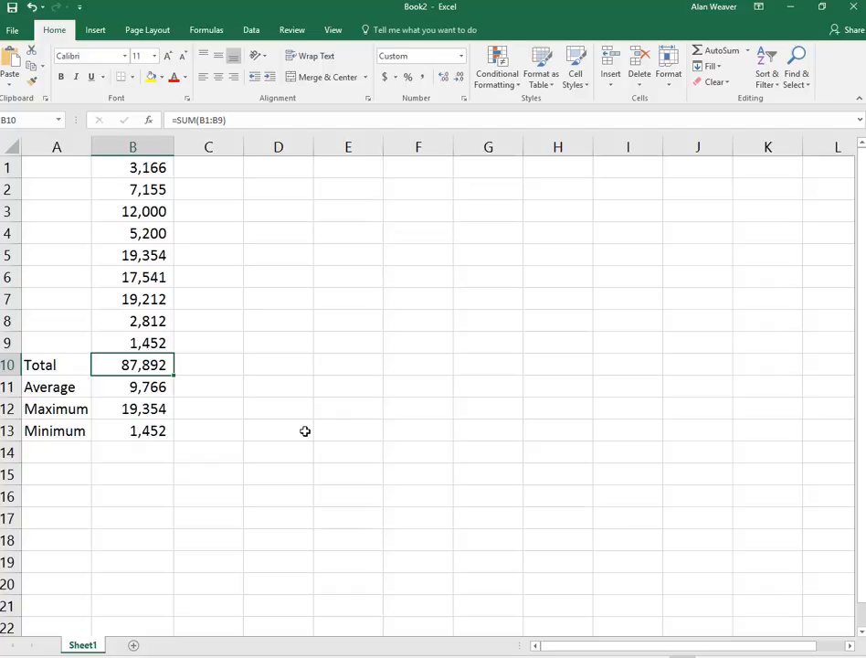
pyautogui.moveTo(312, 429)
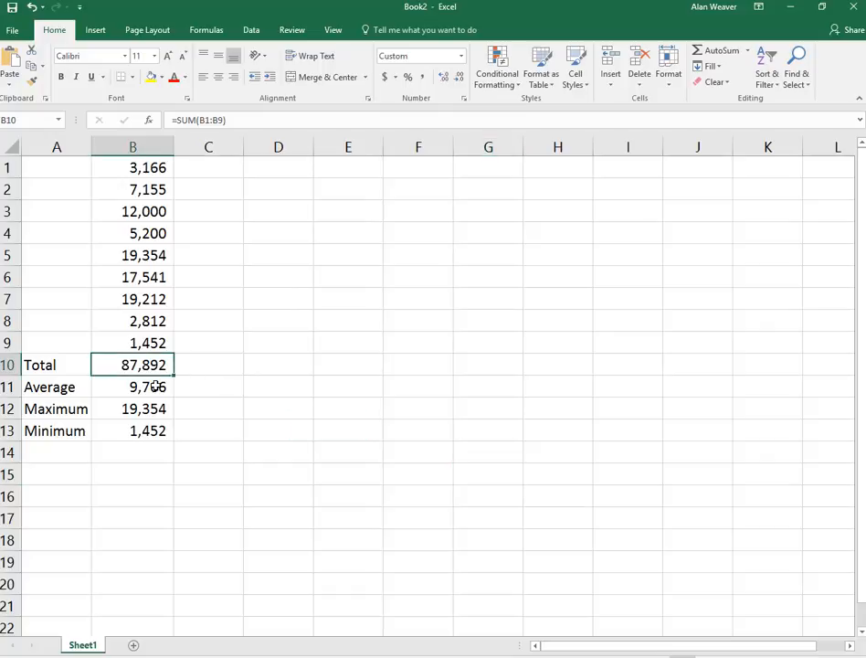
pyautogui.press('Delete')
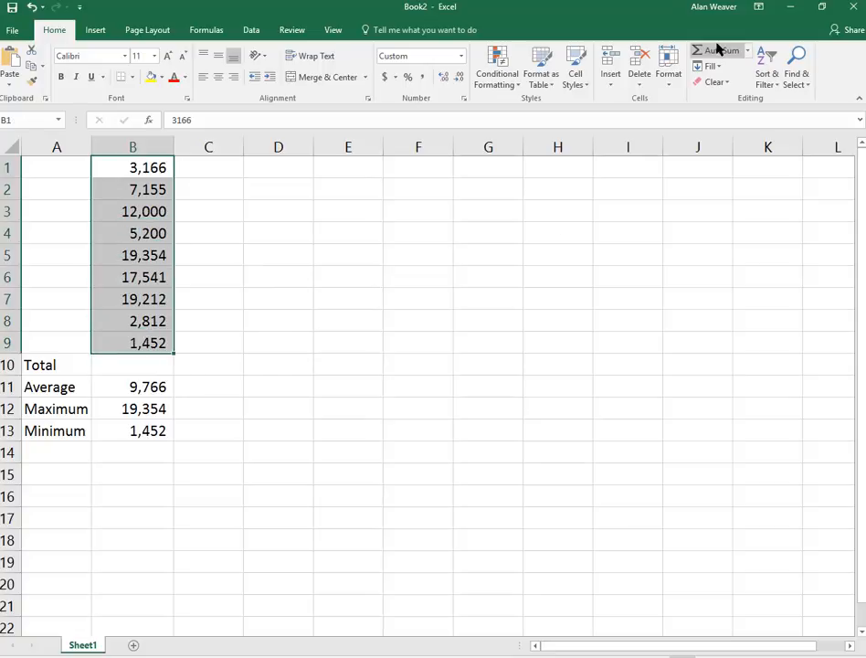
pyautogui.click(716, 51)
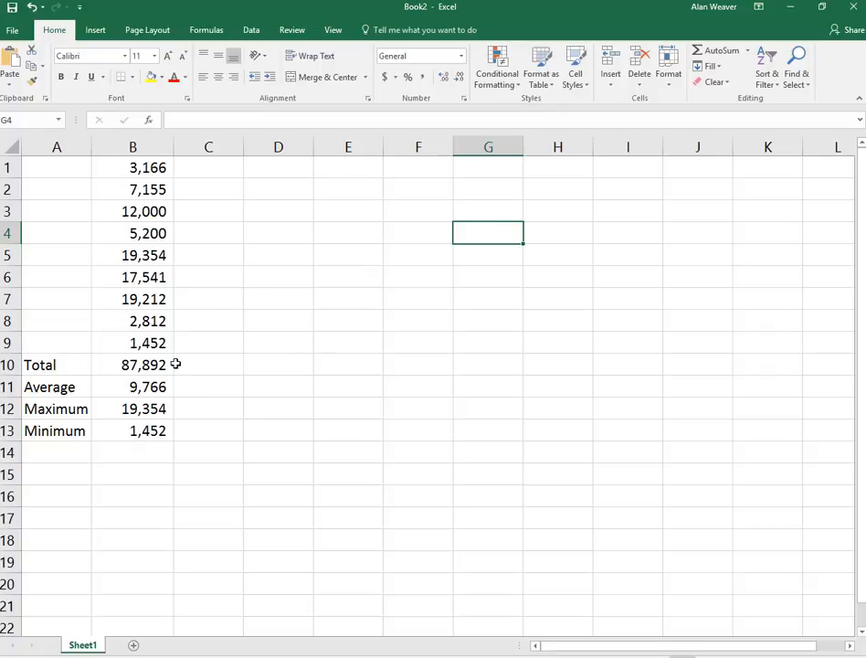
pyautogui.click(132, 188)
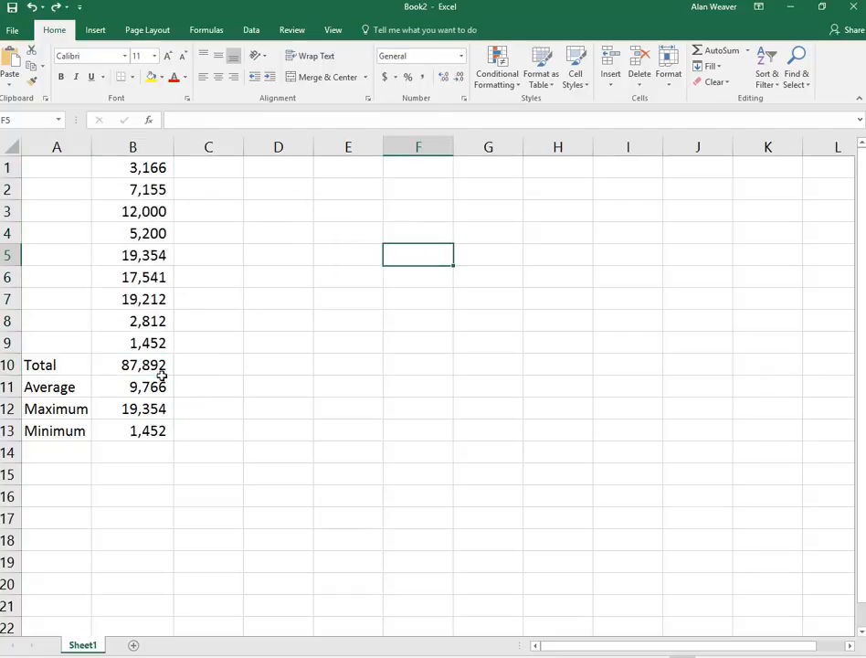
# Re-insert an AVERAGE formula in B11, currently proposing the range B1:B10
pyautogui.click(132, 388)
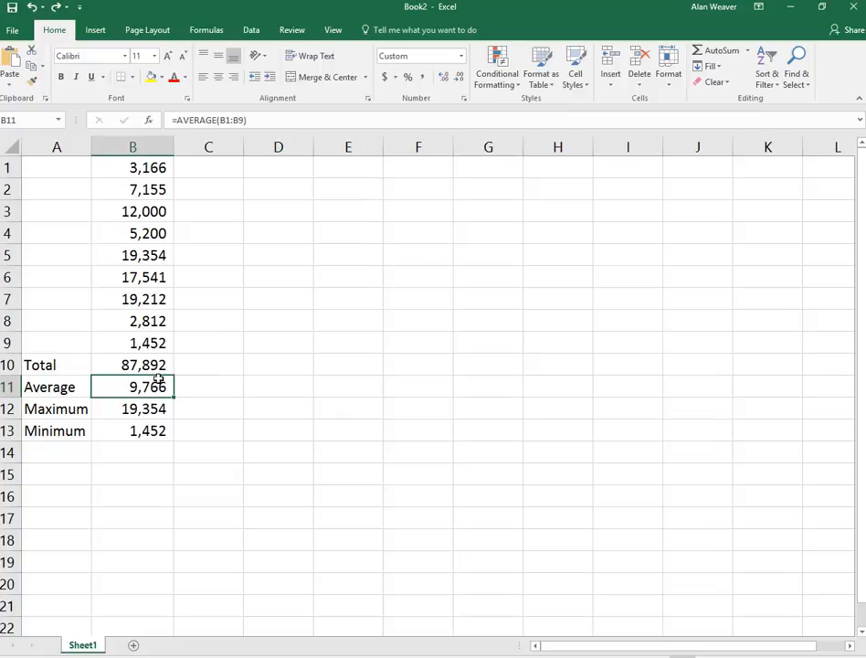
pyautogui.moveTo(765, 64)
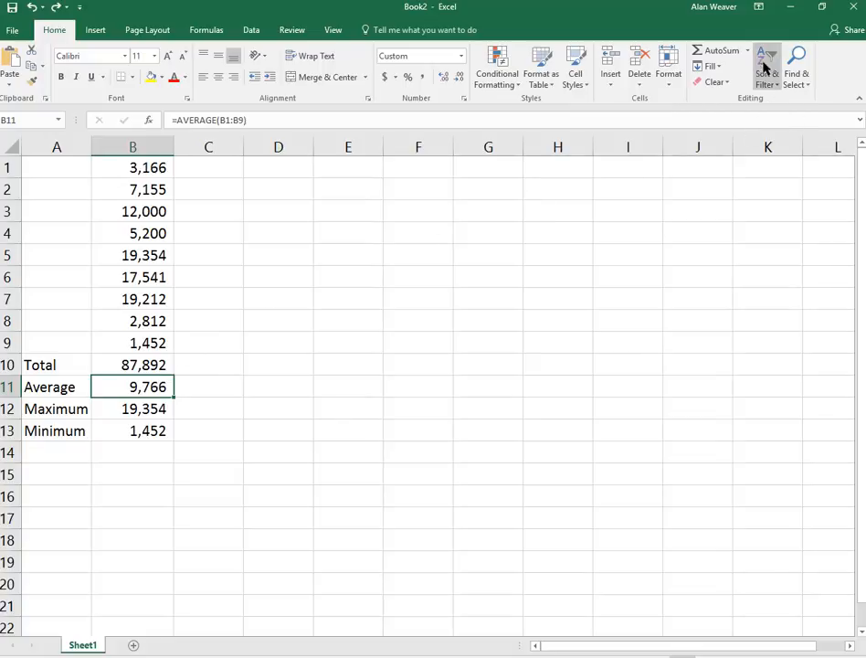
pyautogui.click(747, 51)
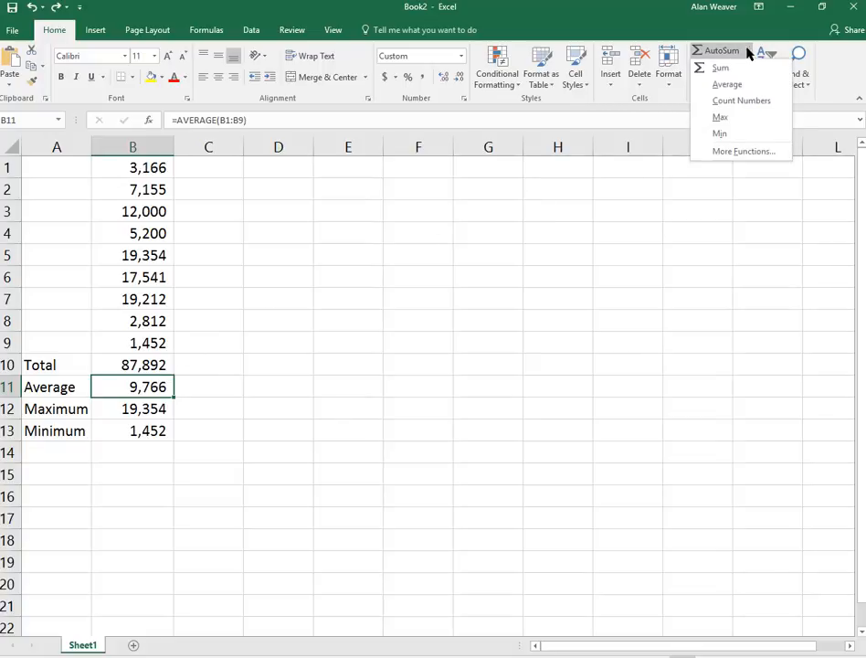
pyautogui.click(727, 84)
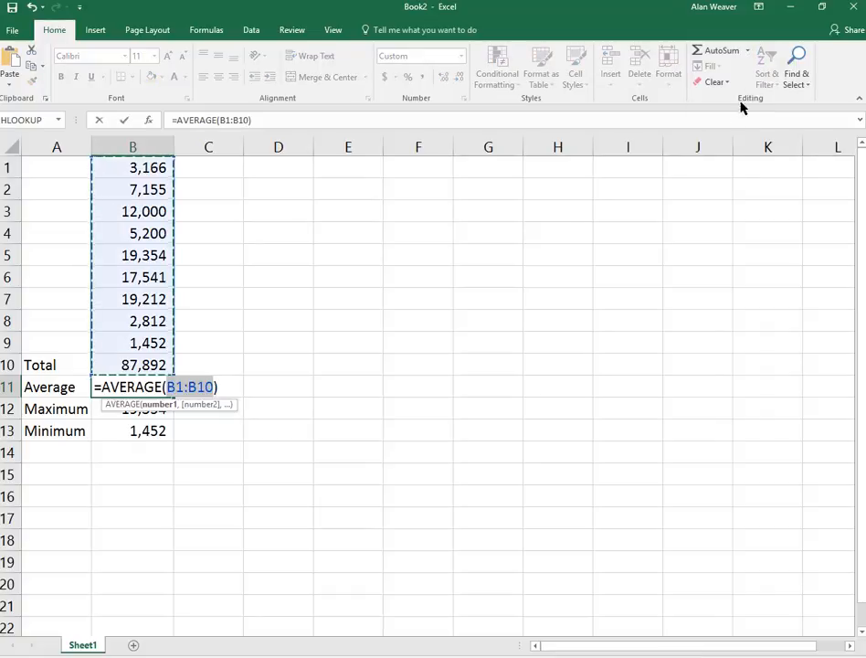